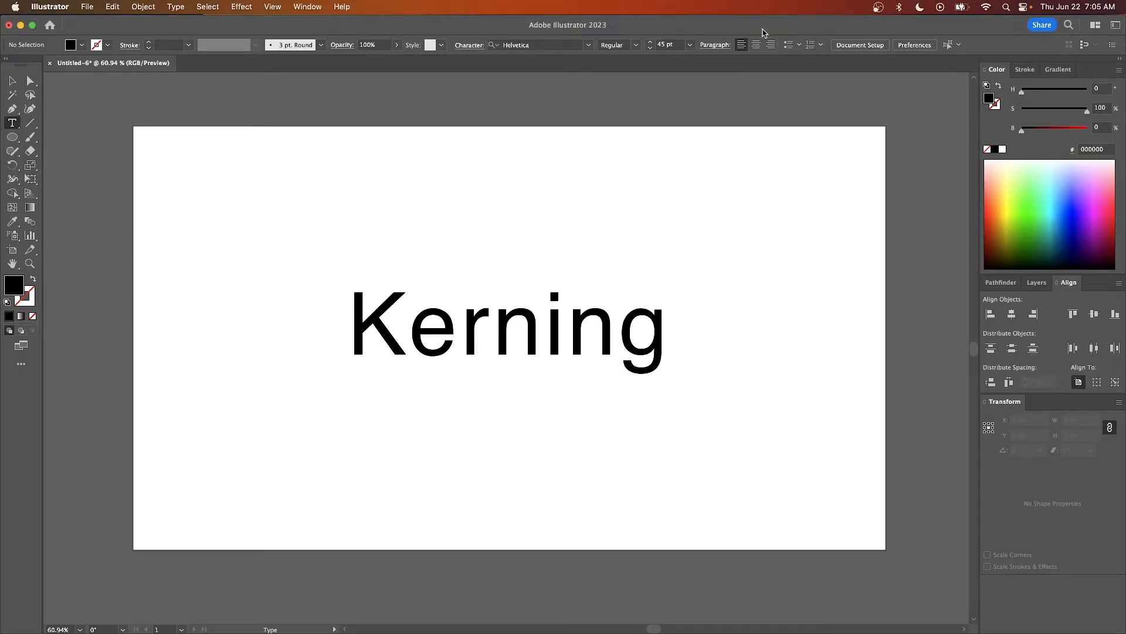
mouse_move(12, 126)
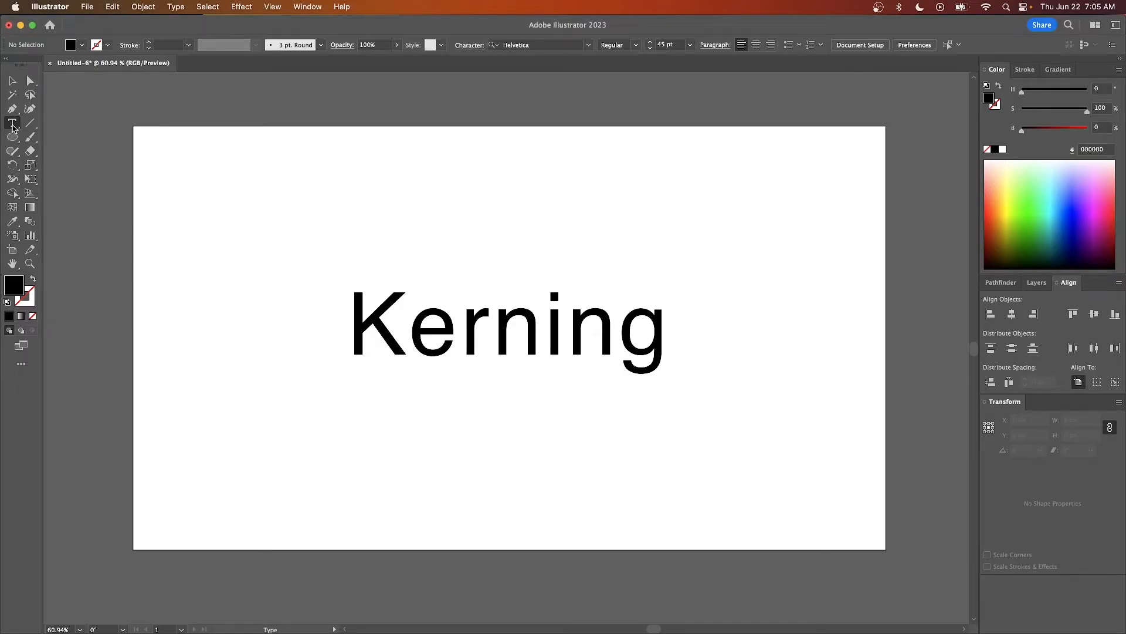
mouse_move(408, 329)
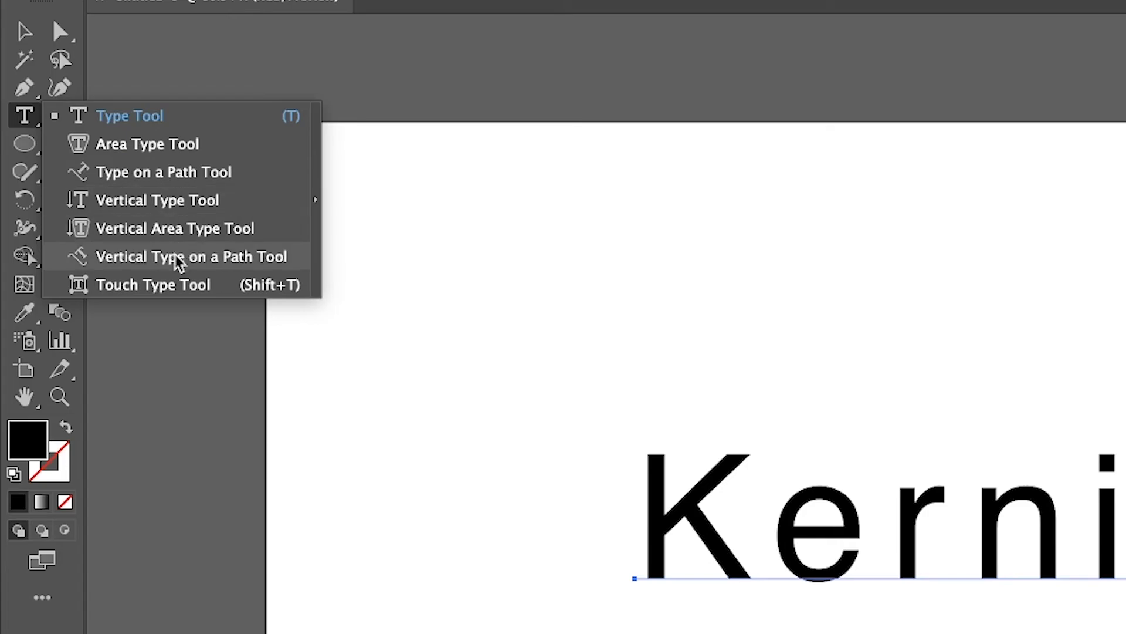
mouse_move(157, 293)
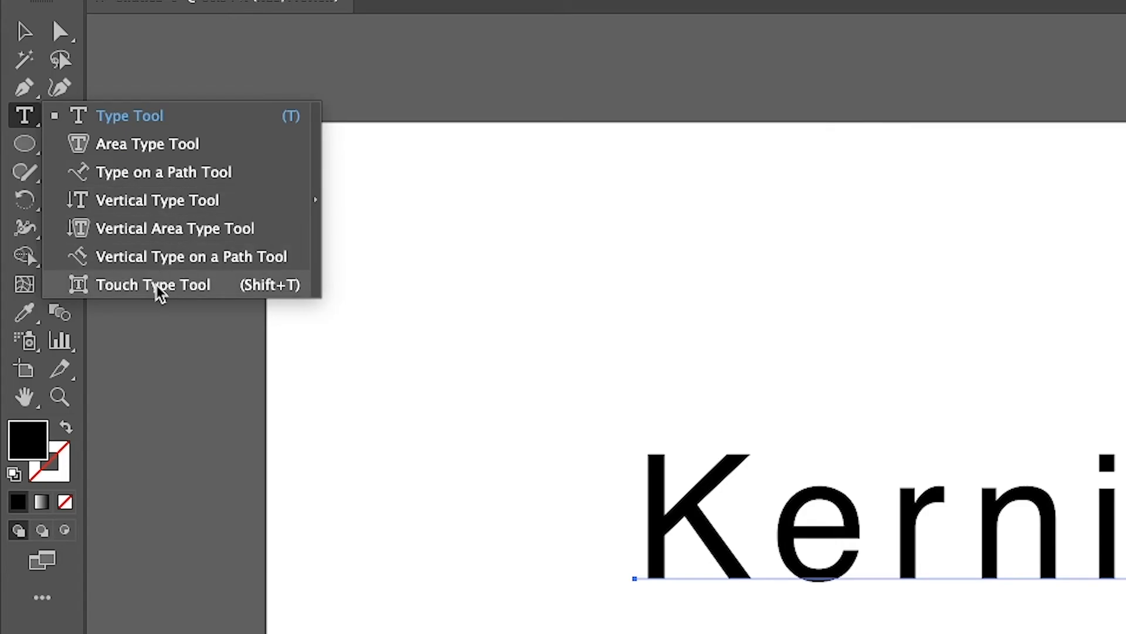
Highlight all of 'Kerning' and show the Character panel with Helvetica Regular, tracking 40
left_click(153, 285)
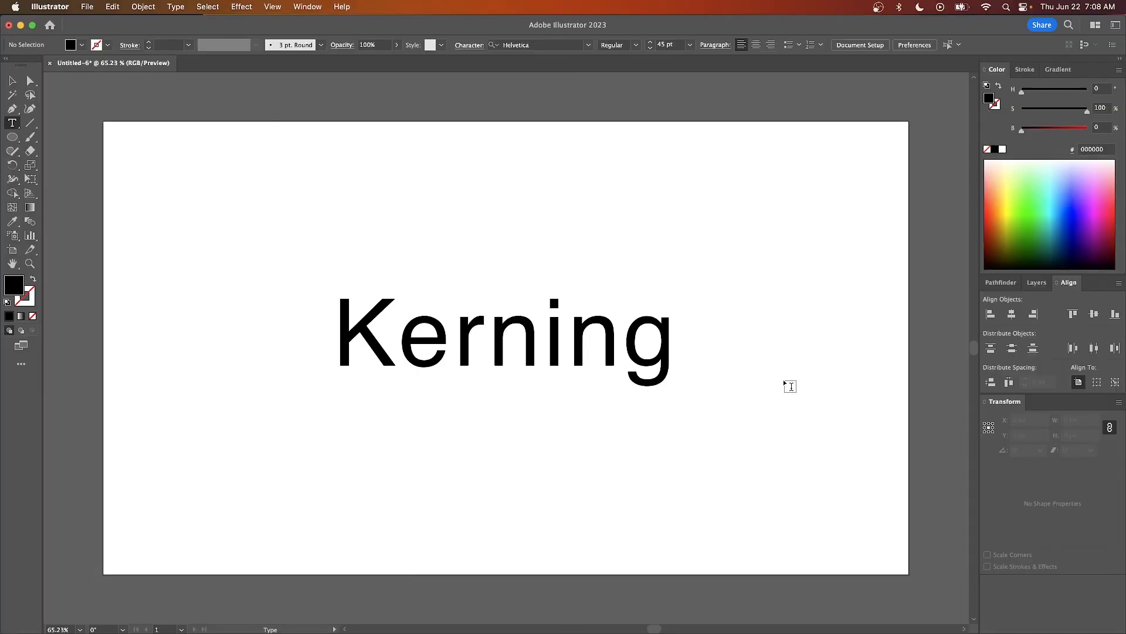
mouse_move(518, 319)
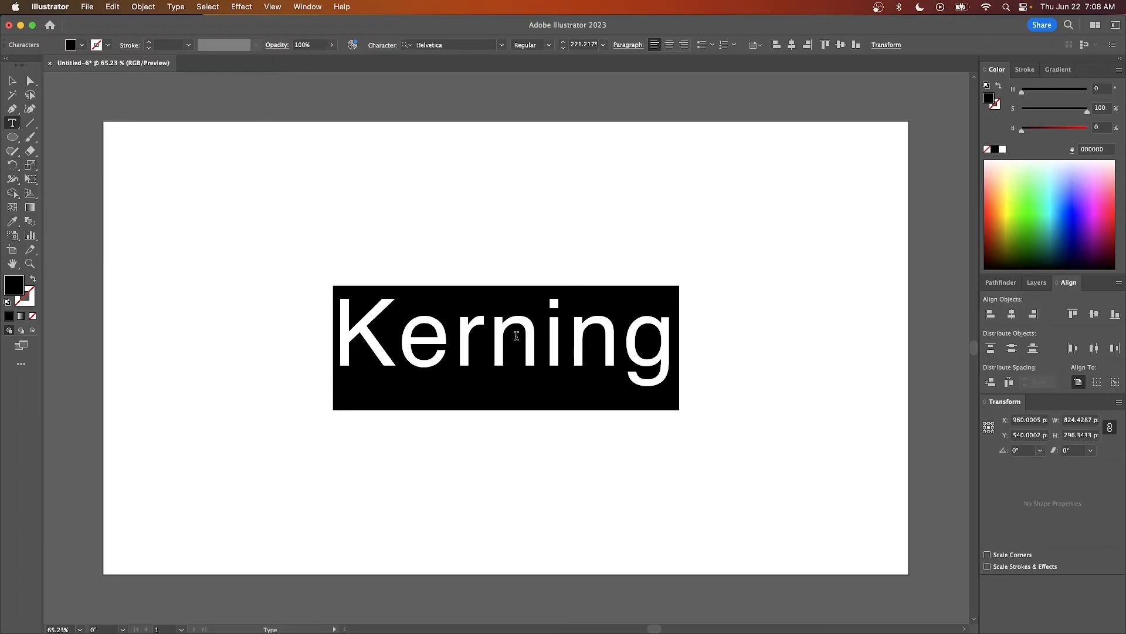
left_click(307, 7)
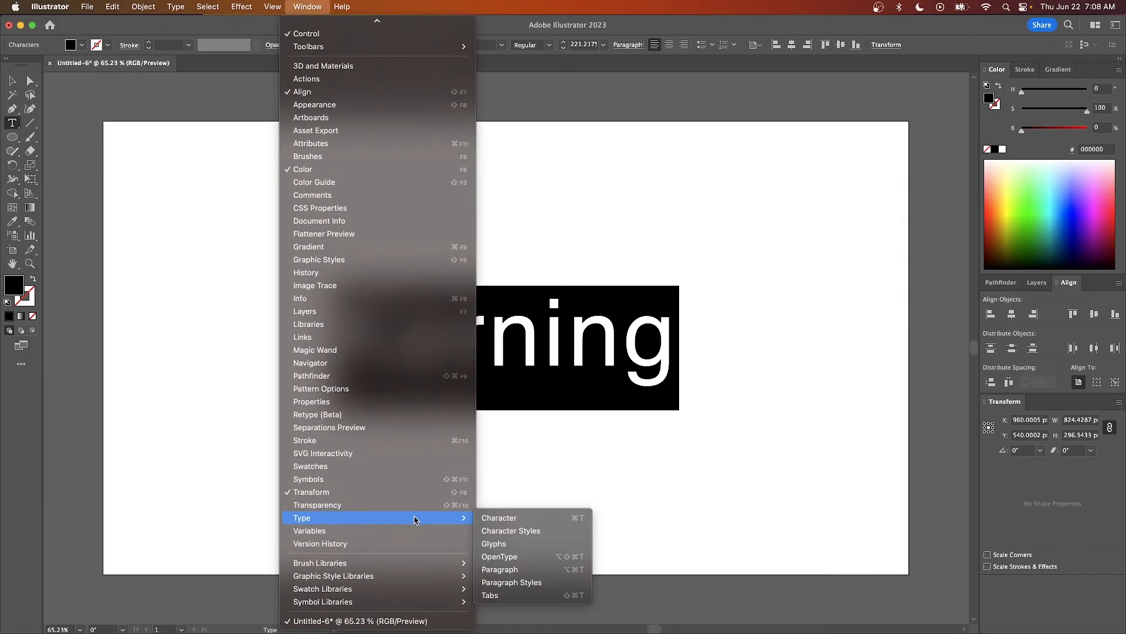
mouse_move(510, 518)
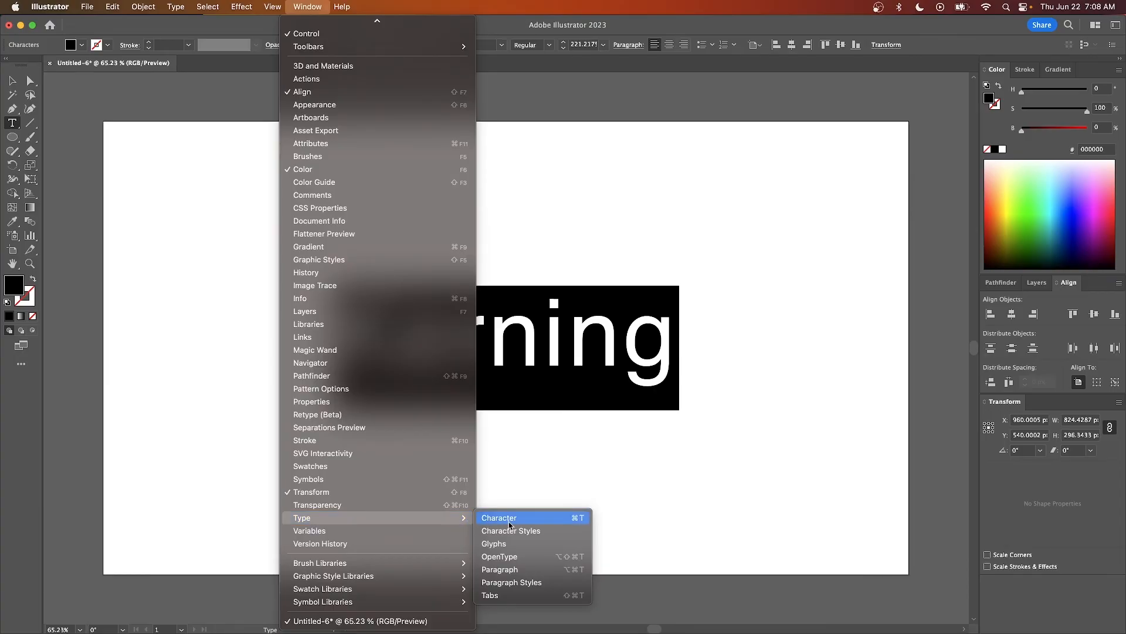
left_click(499, 517)
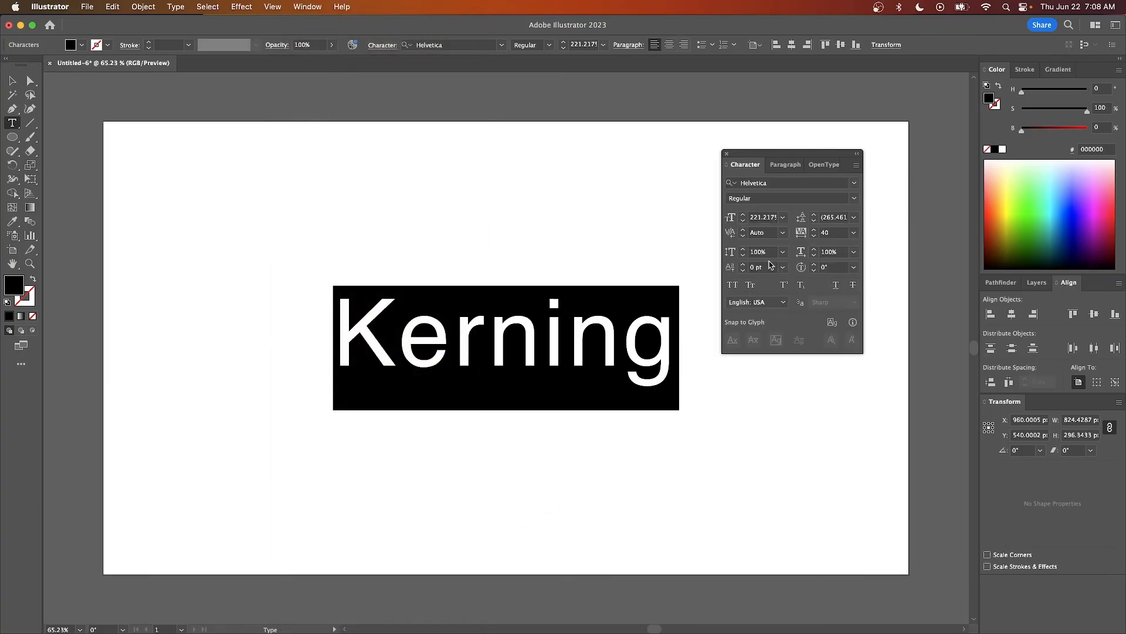
Set the kerning of the highlighted 'Kerning' to Optical in the Character panel
left_click(783, 232)
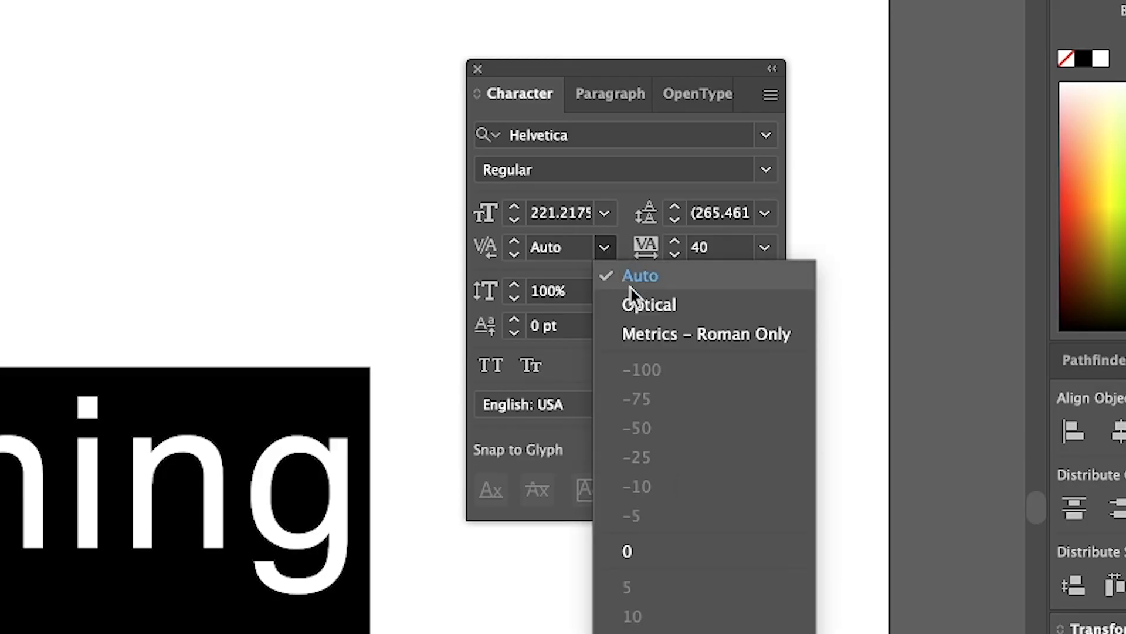
left_click(649, 304)
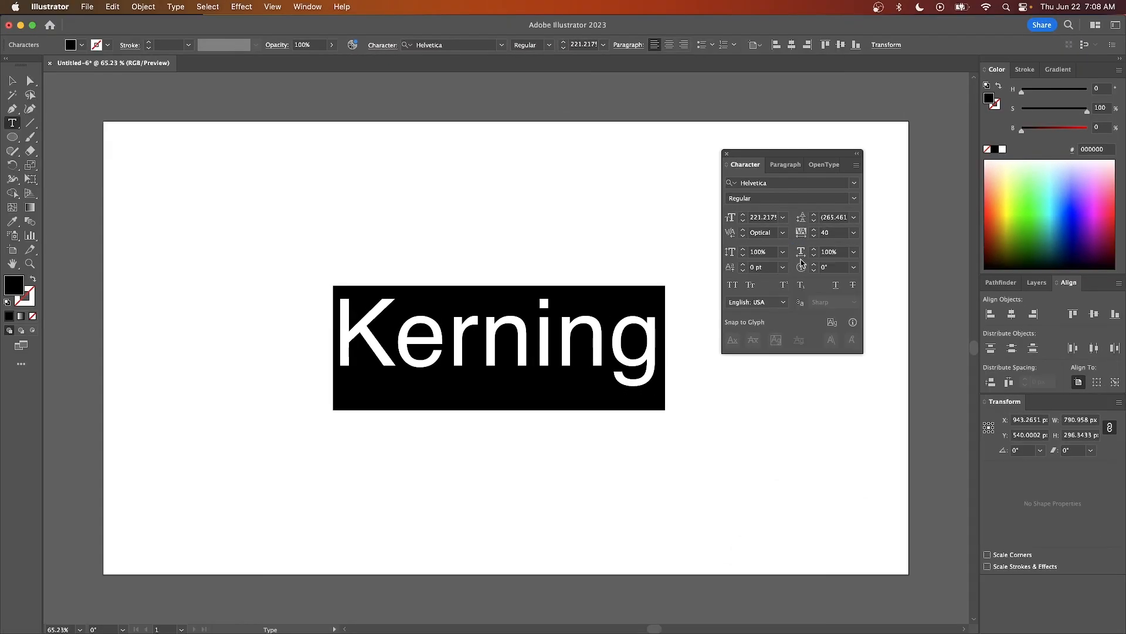